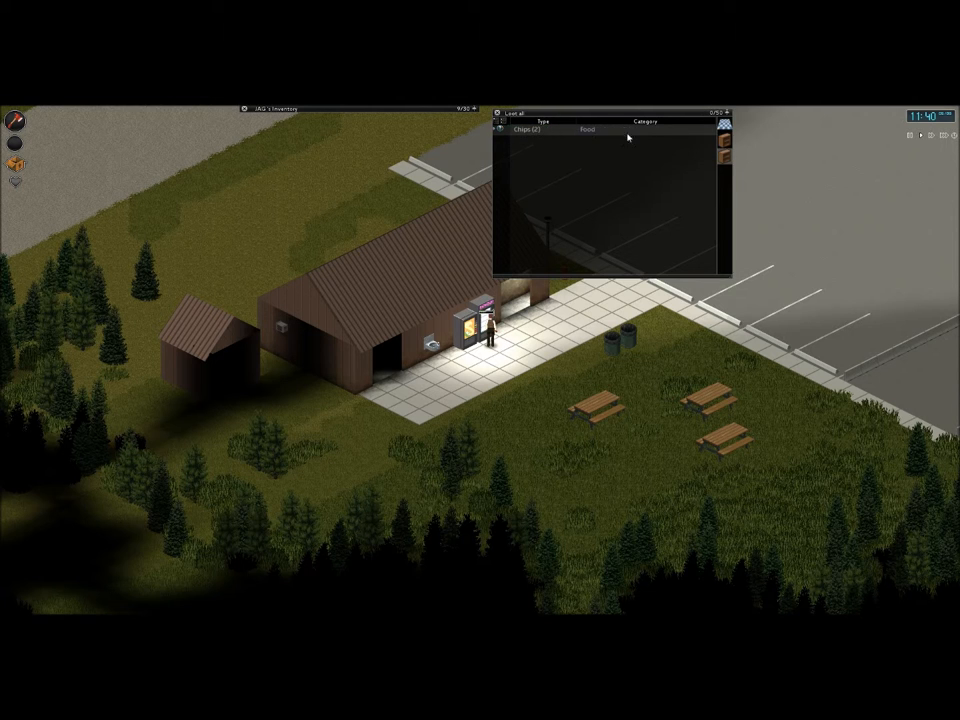
Take the two bags of chips from the rest-stop vending machine
{"action": "left_click", "coordinate": [532, 131]}
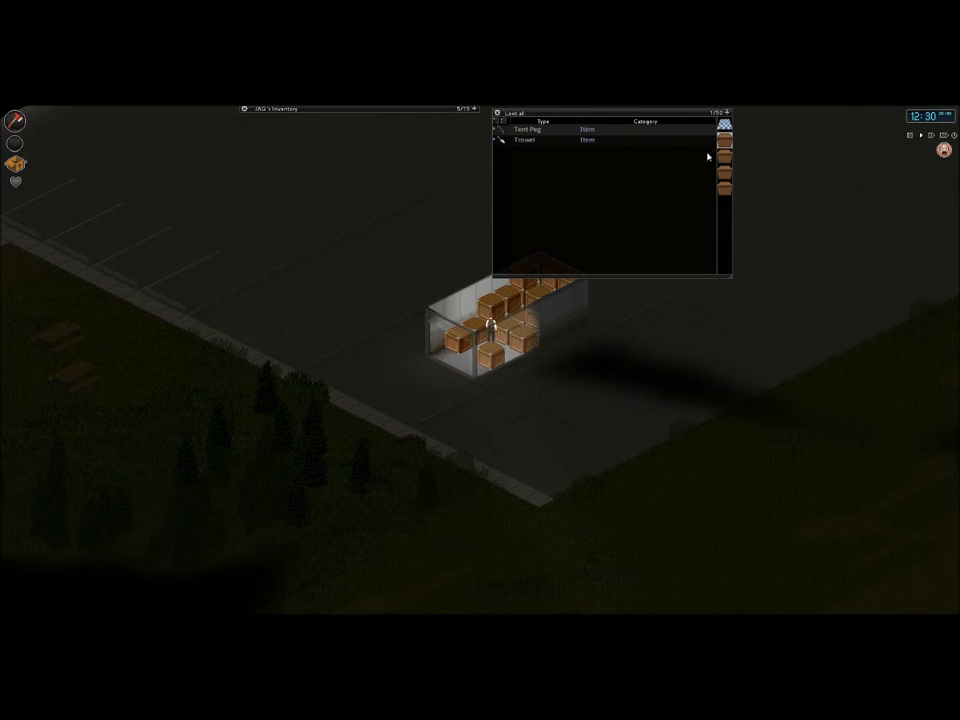
Browse another crate in the storage container and grab all five nails
{"action": "left_click", "coordinate": [522, 153]}
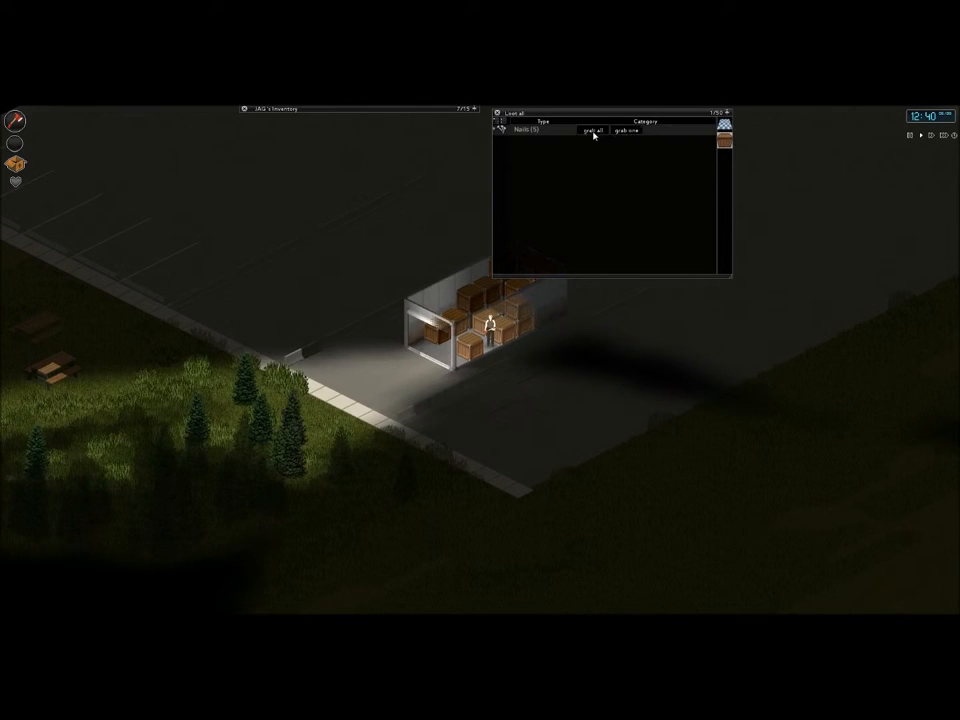
{"action": "left_click", "coordinate": [590, 131]}
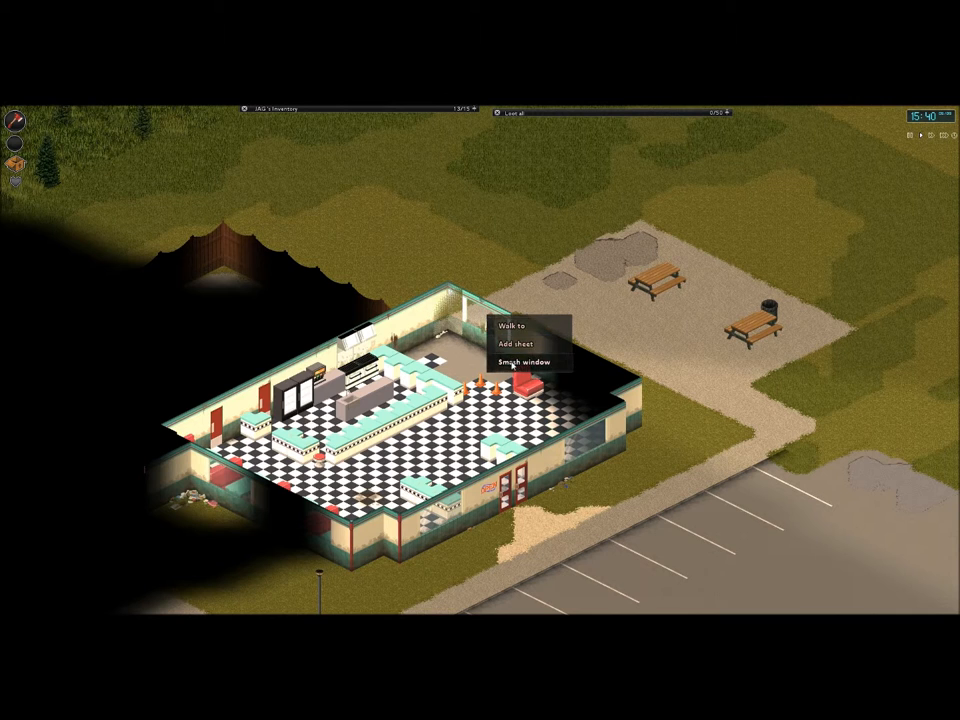
Smash the diner window via its right-click menu
{"action": "left_click", "coordinate": [514, 363]}
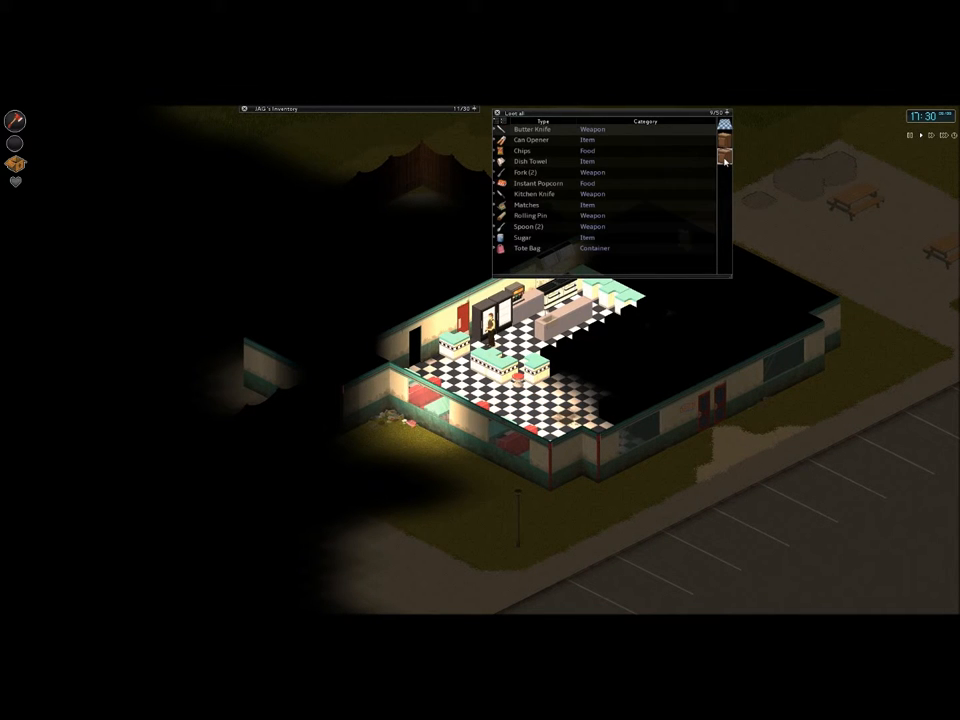
{"action": "mouse_move", "coordinate": [560, 179]}
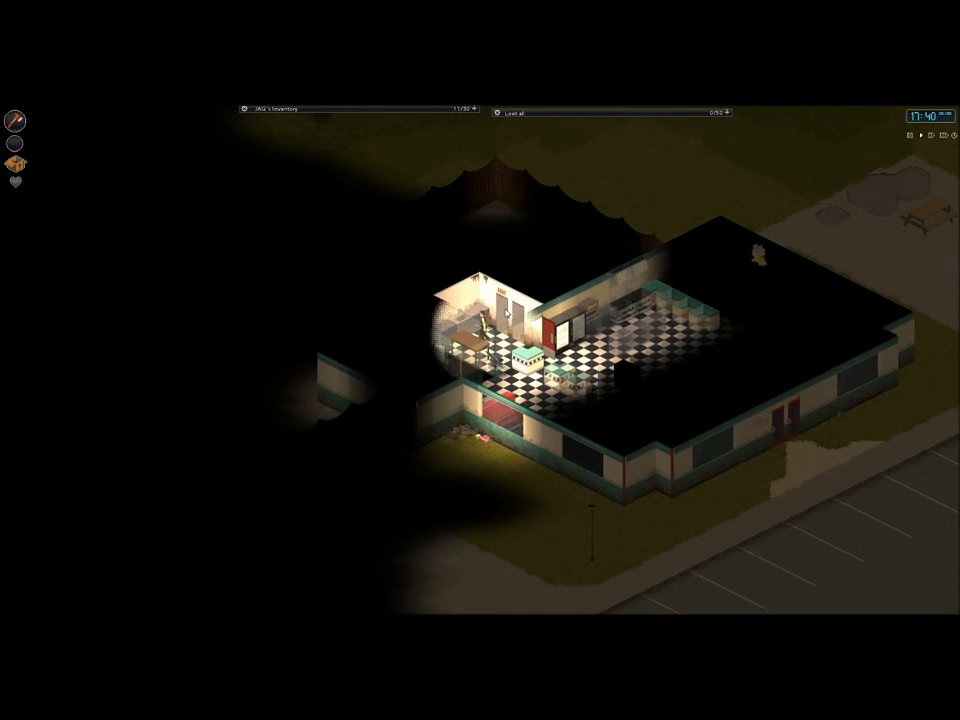
Walk into the diner's back room and over toward the rear exit
{"action": "left_click", "coordinate": [508, 112]}
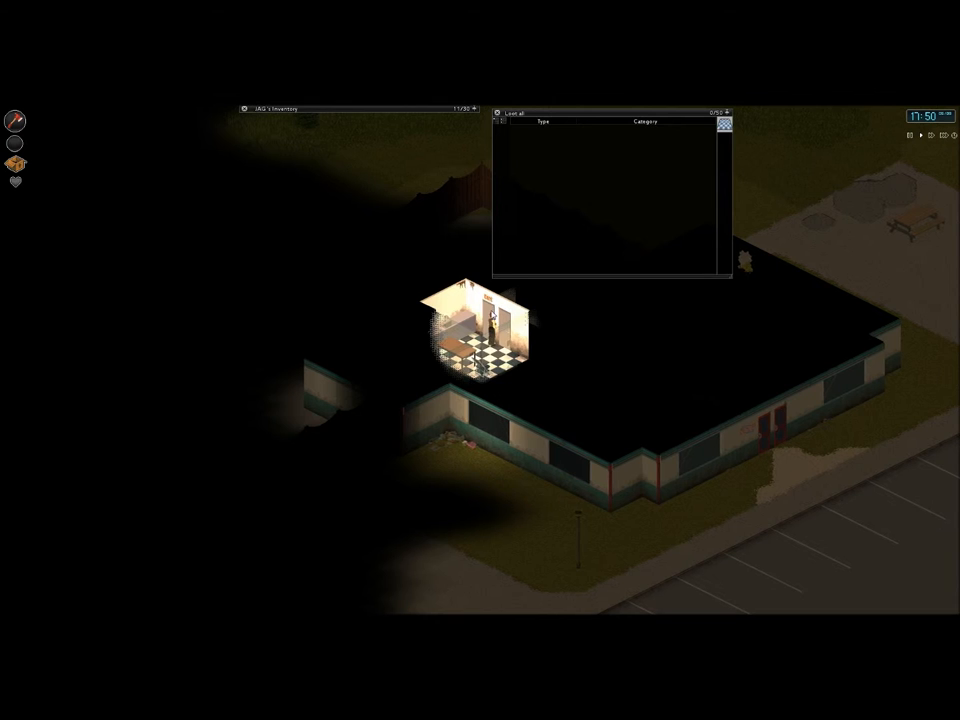
{"action": "left_click", "coordinate": [733, 111]}
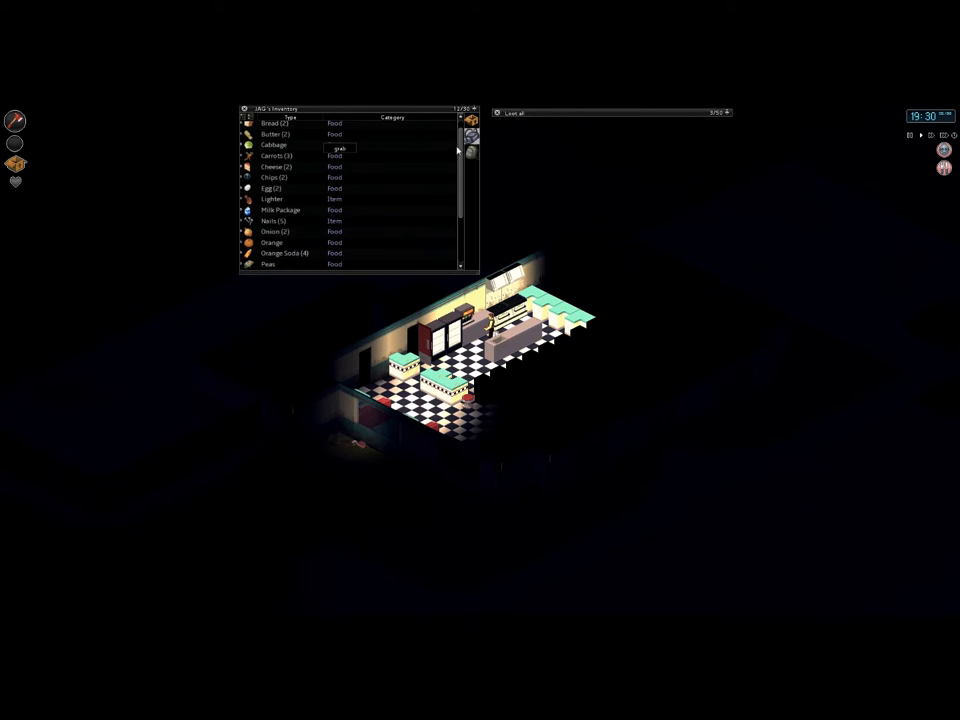
Open the dining-area container holding a bowl, can opener, coffee, dog food and forks
{"action": "scroll", "scroll_direction": "down", "scroll_amount": 3}
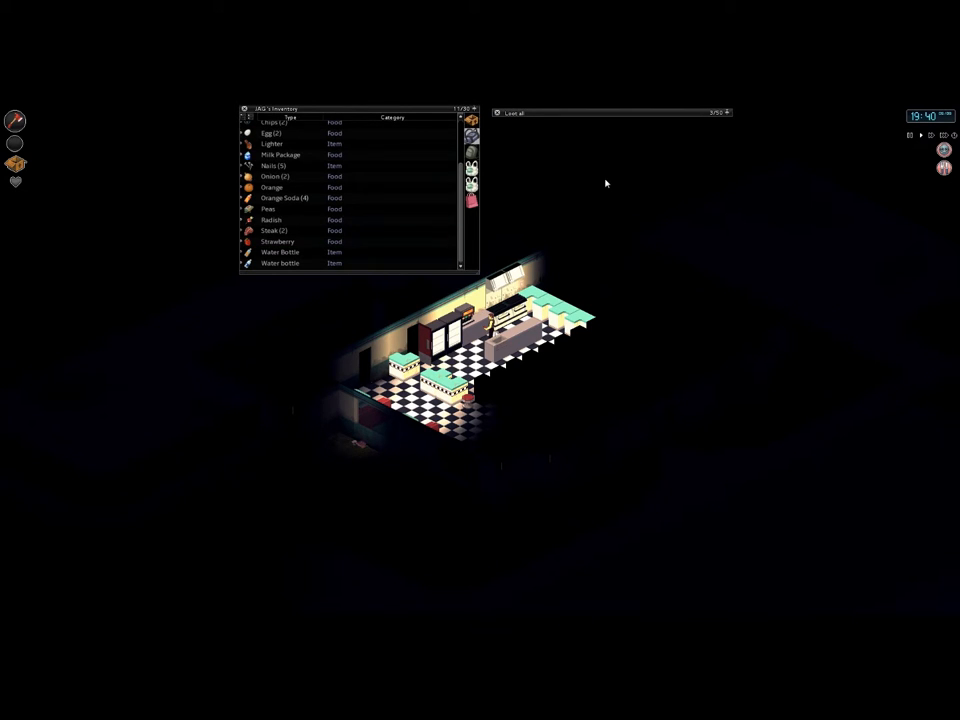
{"action": "left_click", "coordinate": [245, 108]}
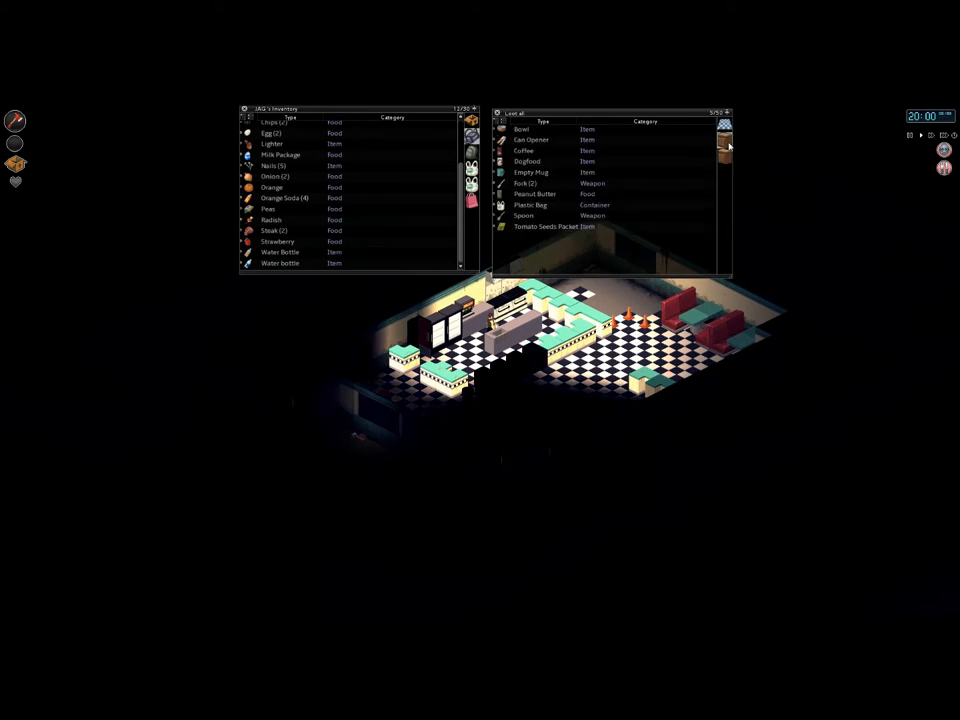
{"action": "mouse_move", "coordinate": [530, 205]}
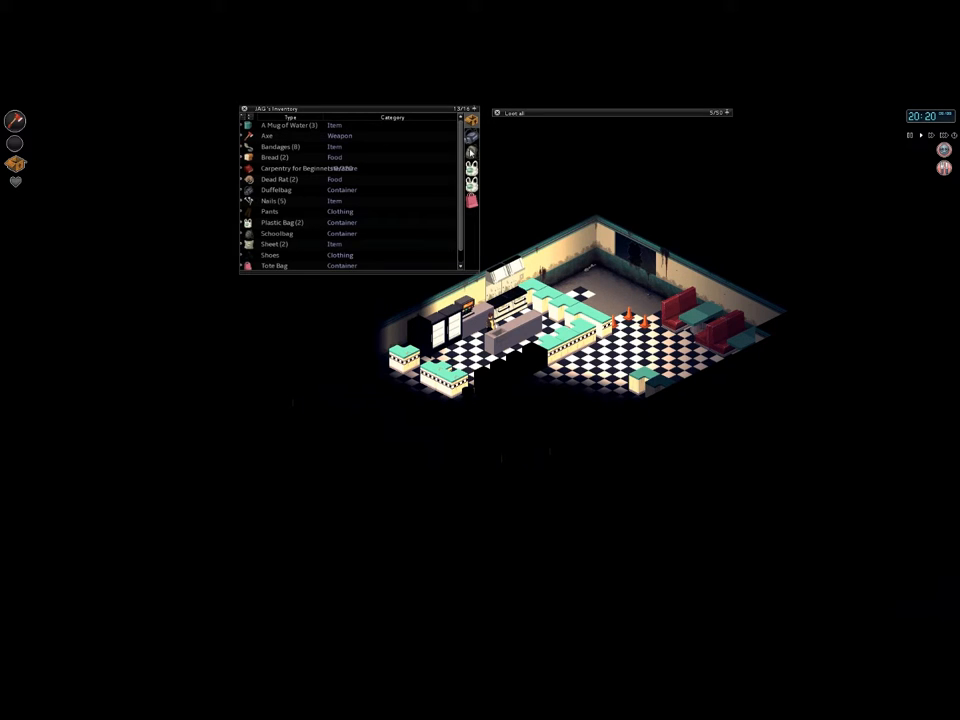
{"action": "mouse_move", "coordinate": [318, 169]}
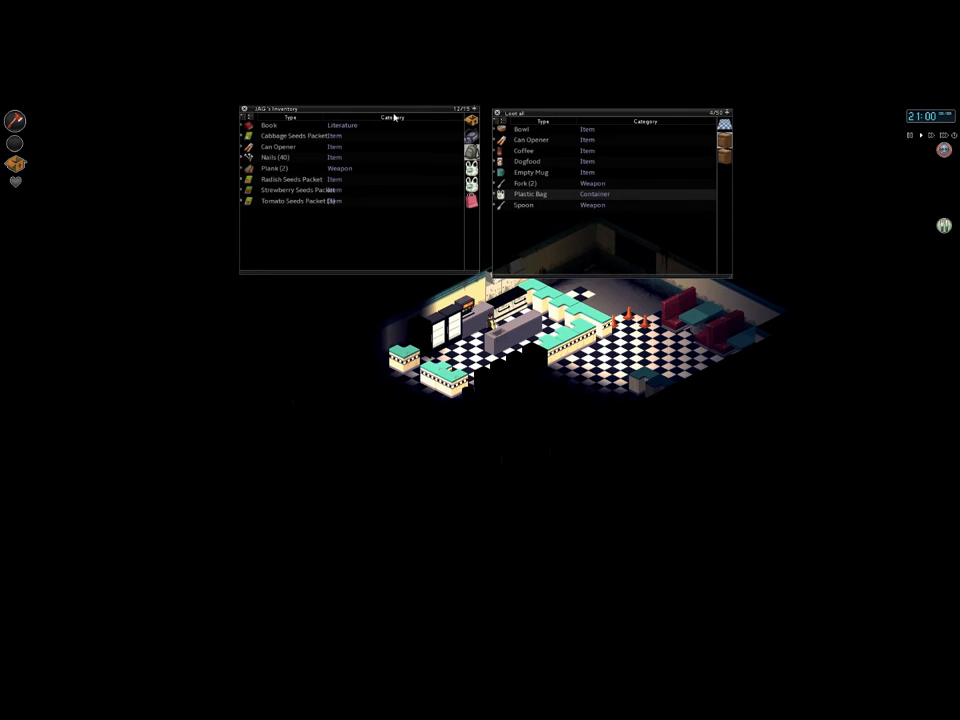
{"action": "mouse_move", "coordinate": [522, 162]}
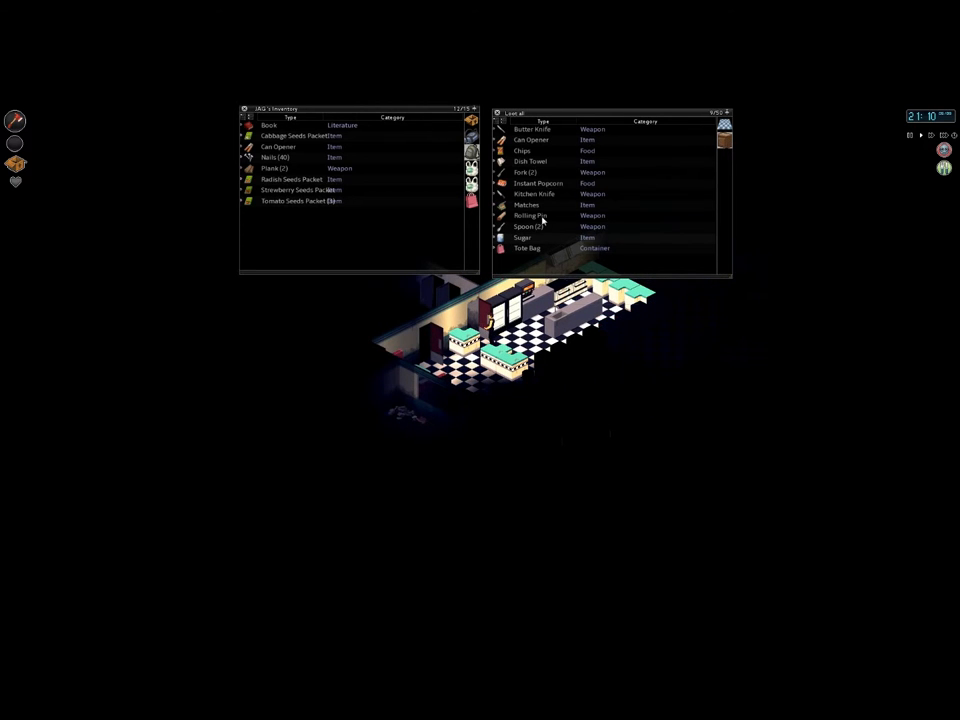
{"action": "mouse_move", "coordinate": [540, 183]}
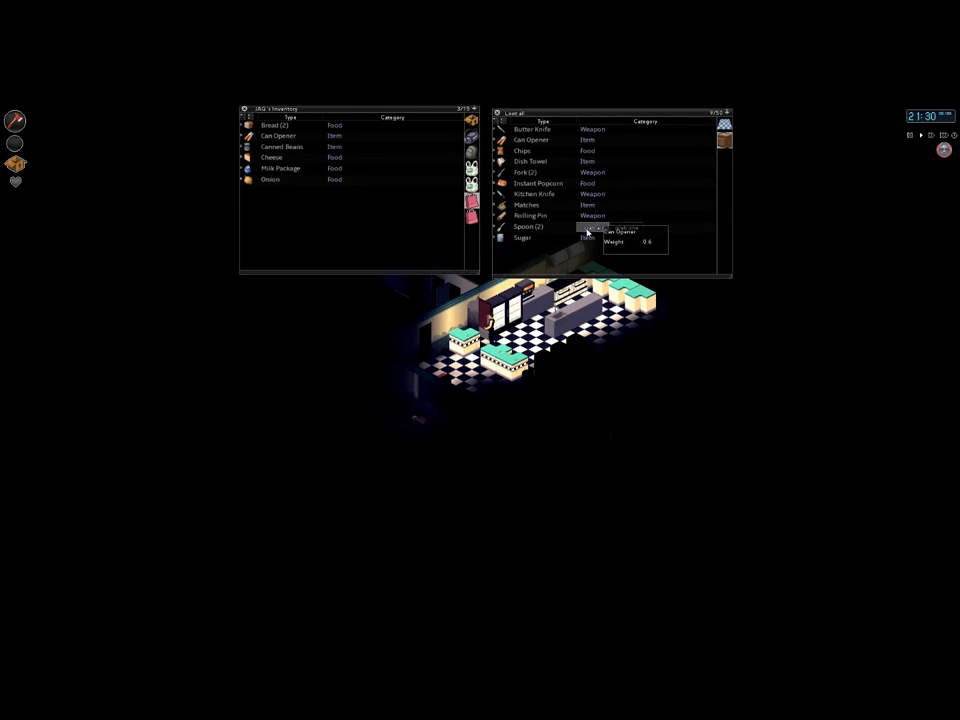
{"action": "mouse_move", "coordinate": [538, 183]}
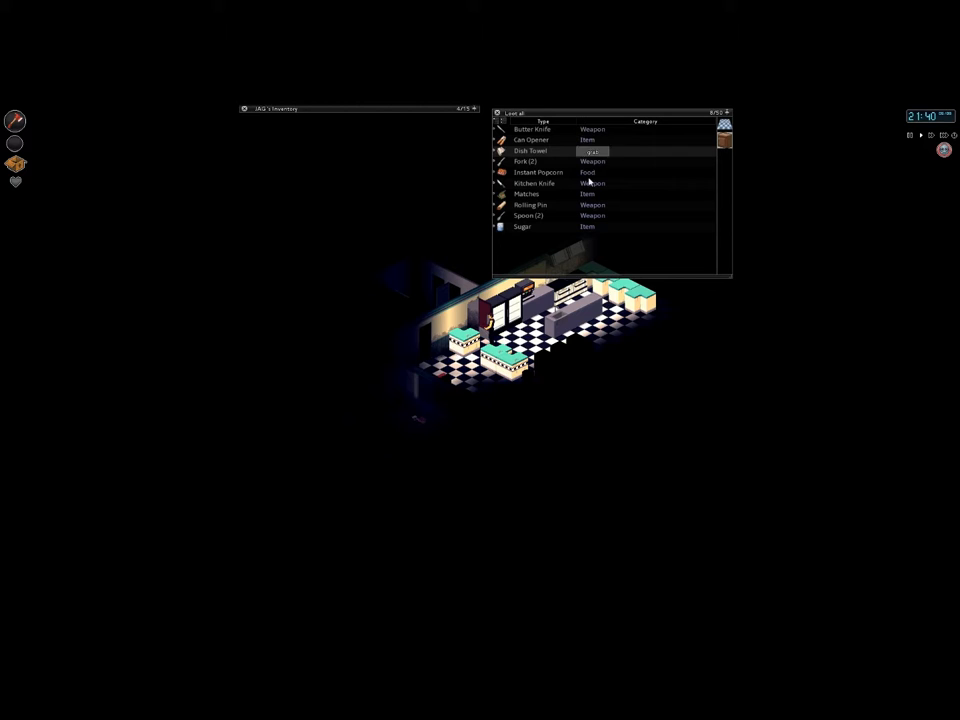
{"action": "mouse_move", "coordinate": [515, 235]}
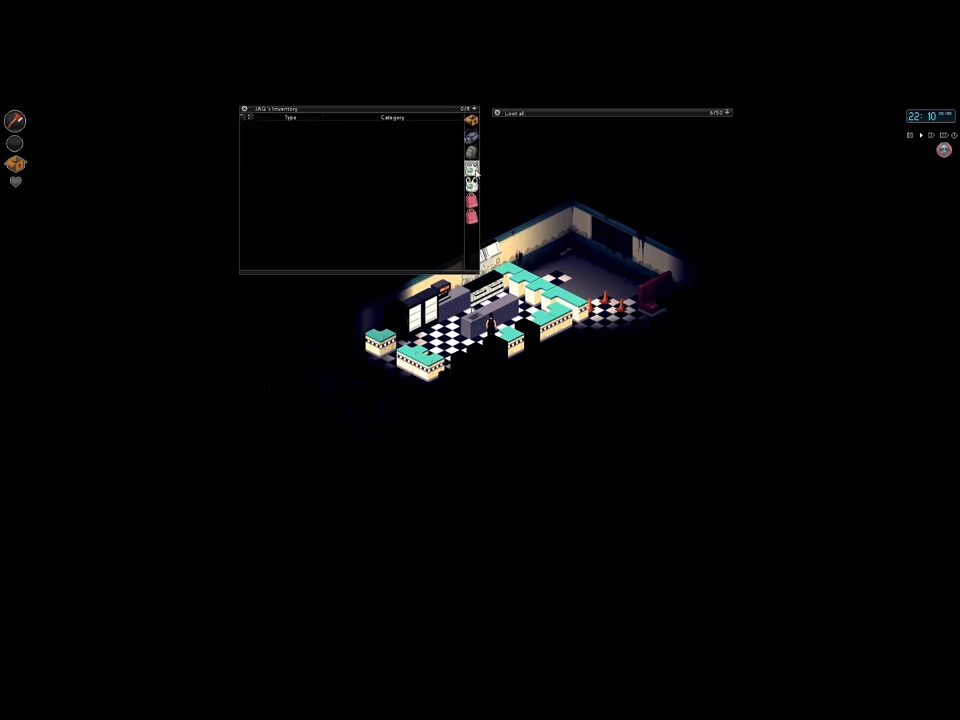
Move a cooking pot from the kitchen container into inventory, now carrying two pots
{"action": "left_click", "coordinate": [510, 112]}
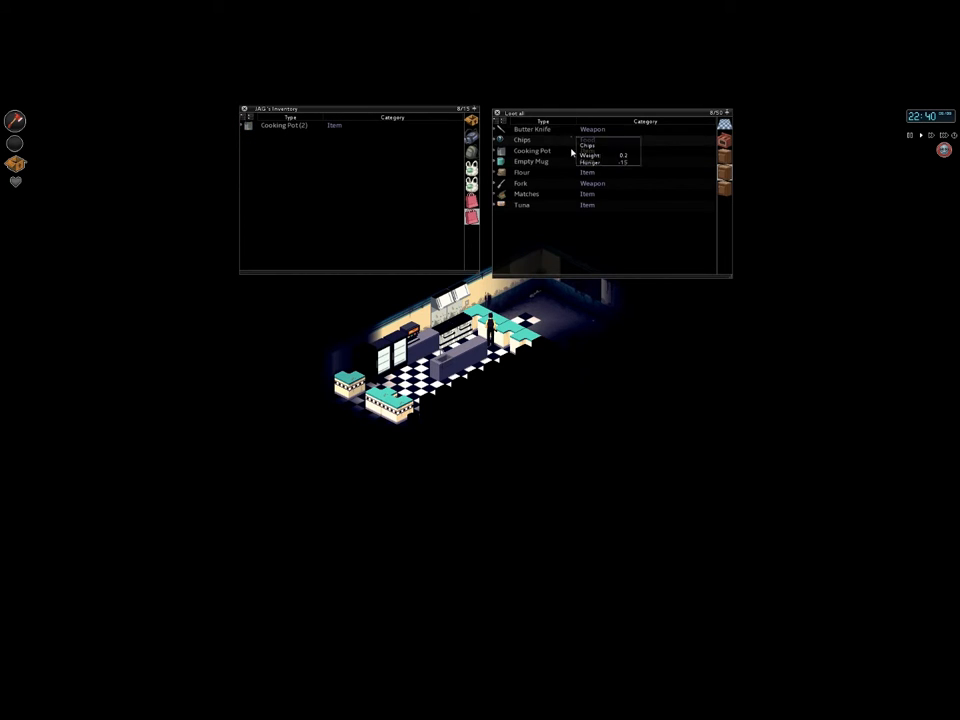
{"action": "mouse_move", "coordinate": [587, 152]}
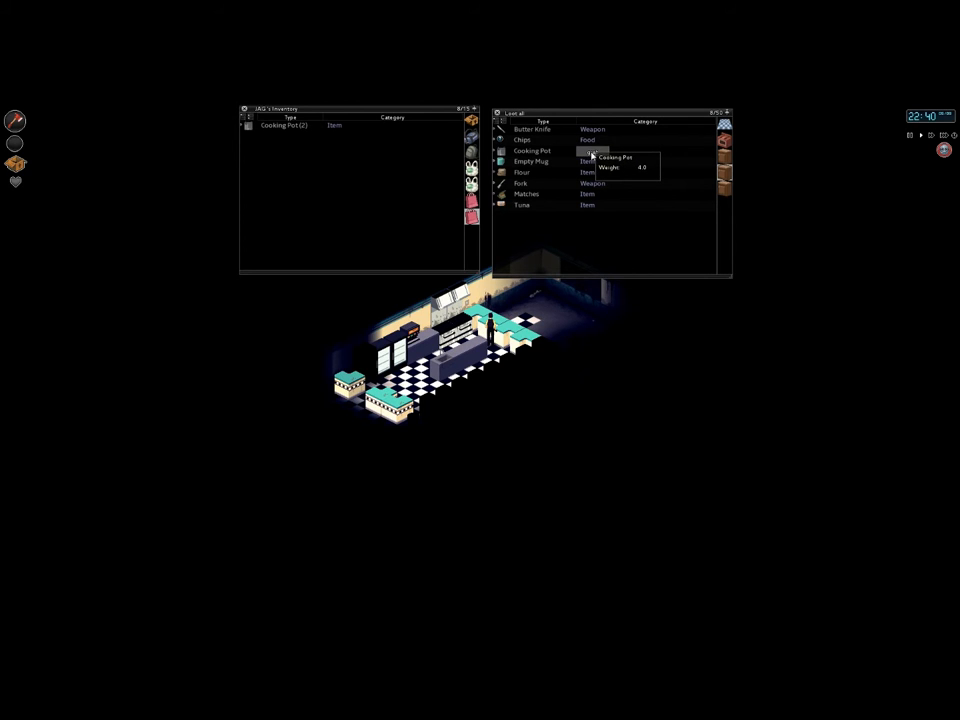
{"action": "left_click", "coordinate": [540, 151]}
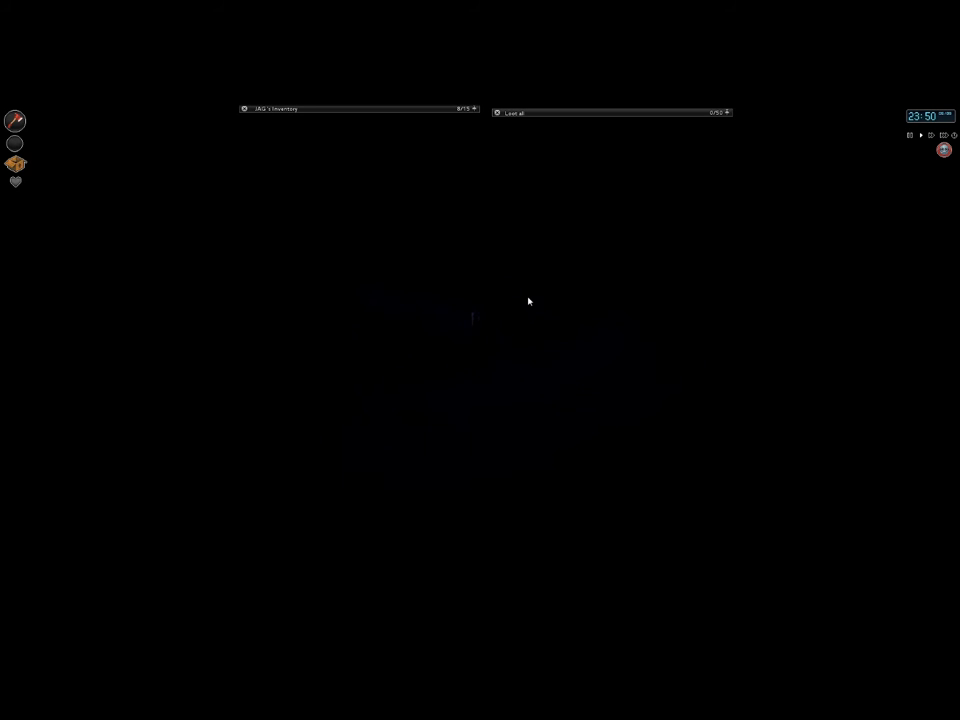
{"action": "mouse_move", "coordinate": [552, 290]}
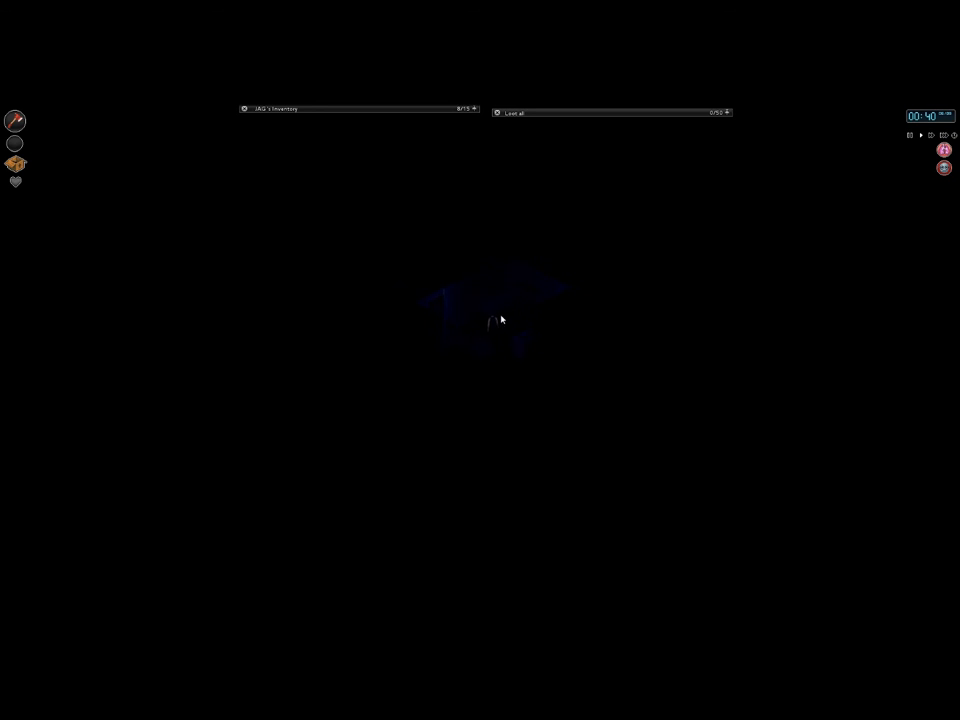
Choose Sleep on the bed and confirm, passing the night toward 01:00
{"action": "right_click", "coordinate": [495, 322]}
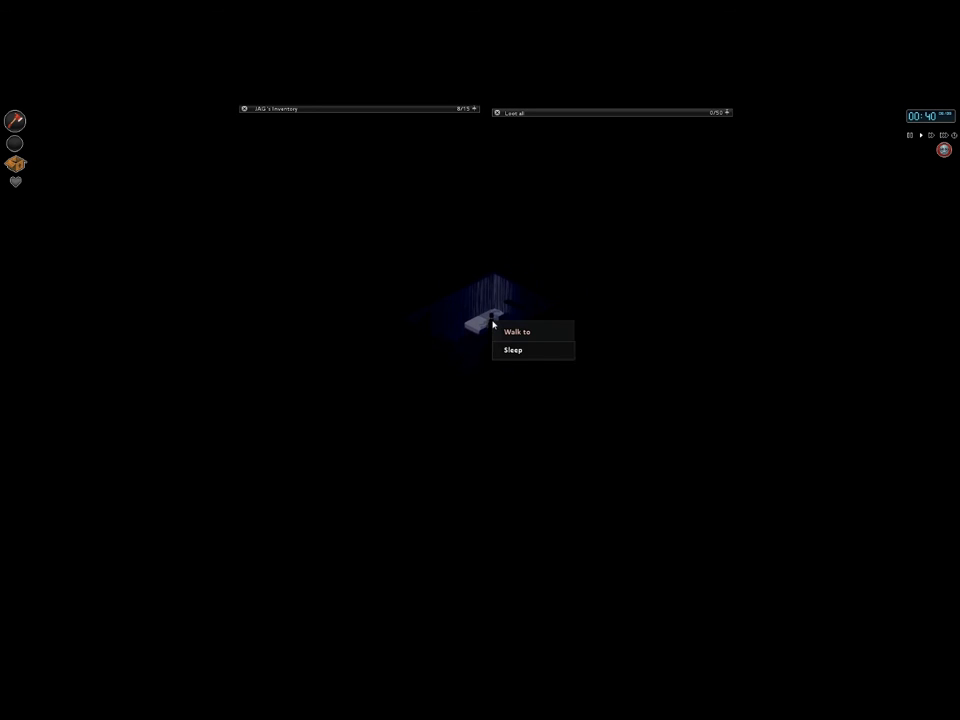
{"action": "left_click", "coordinate": [513, 349]}
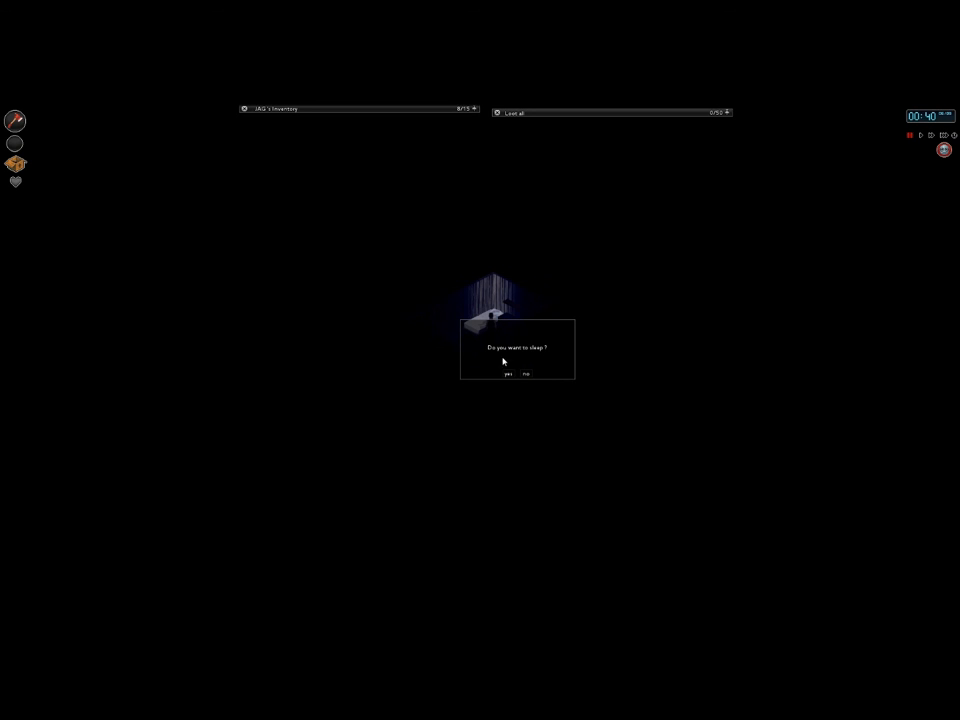
{"action": "left_click", "coordinate": [507, 374]}
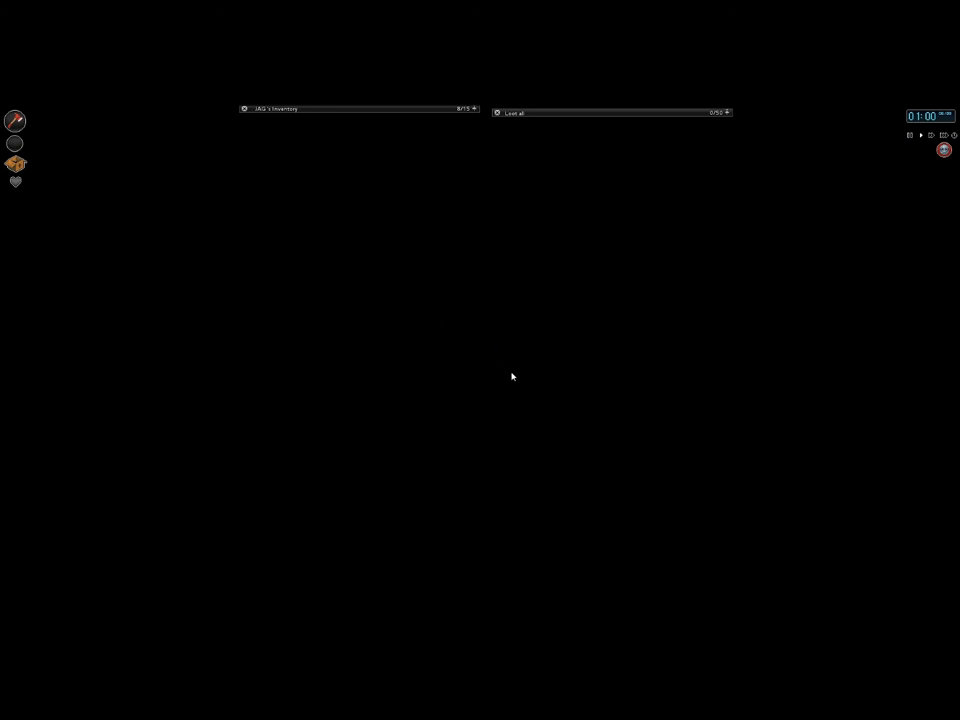